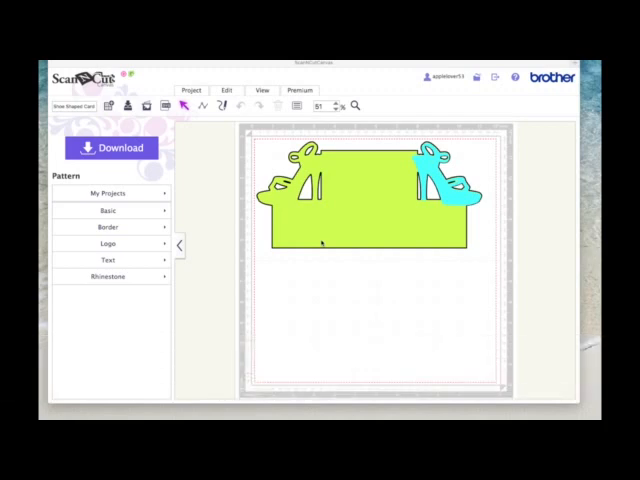
mouse_move(390, 201)
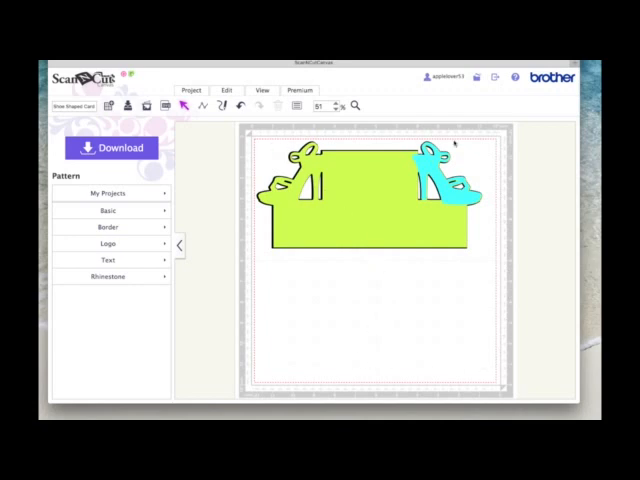
mouse_move(430, 308)
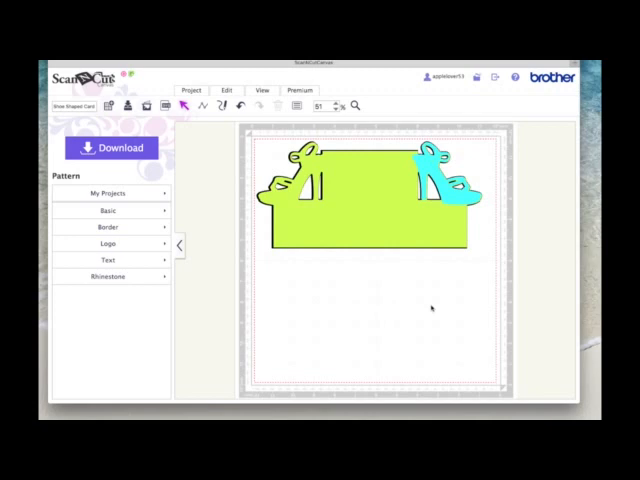
mouse_move(486, 278)
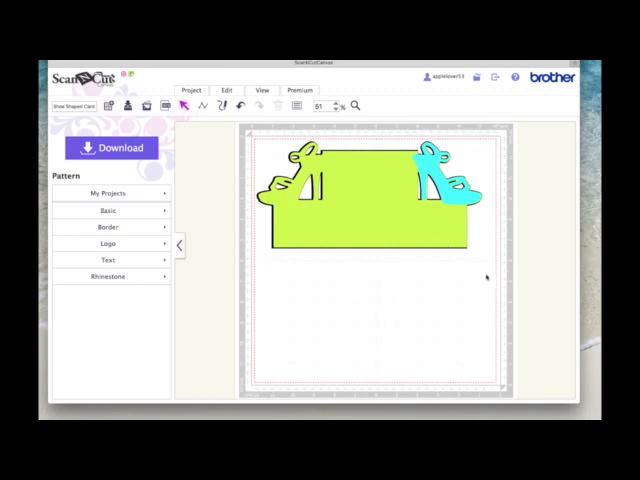
mouse_move(432, 316)
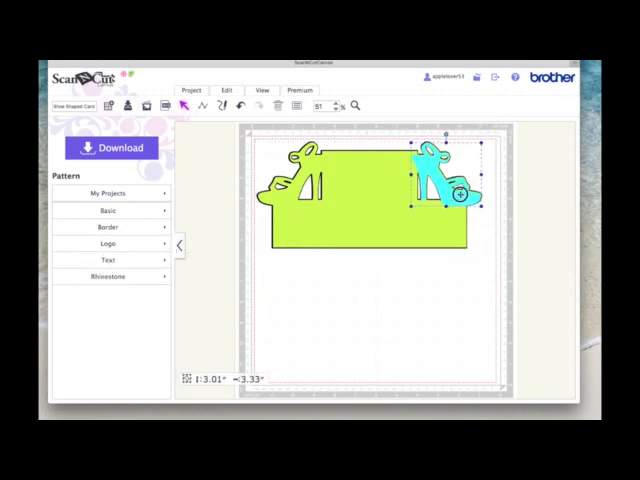
Change the project area size to A4 (8.3 × 11.7 inches) in landscape orientation
click(402, 303)
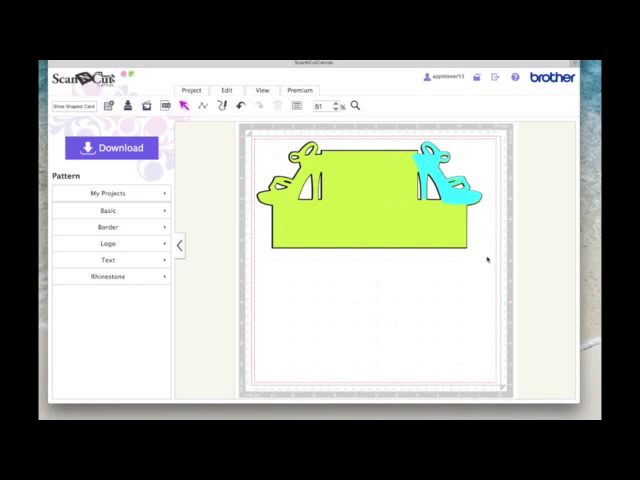
mouse_move(461, 291)
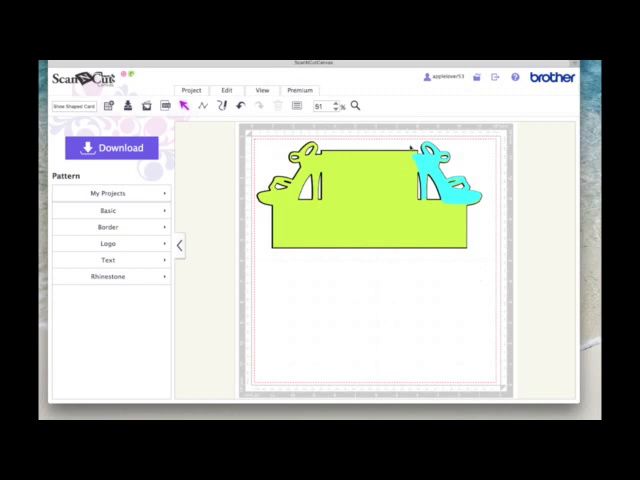
mouse_move(550, 140)
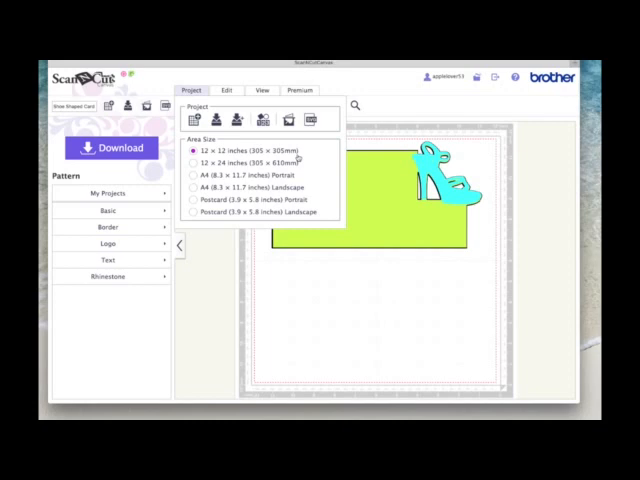
click(190, 211)
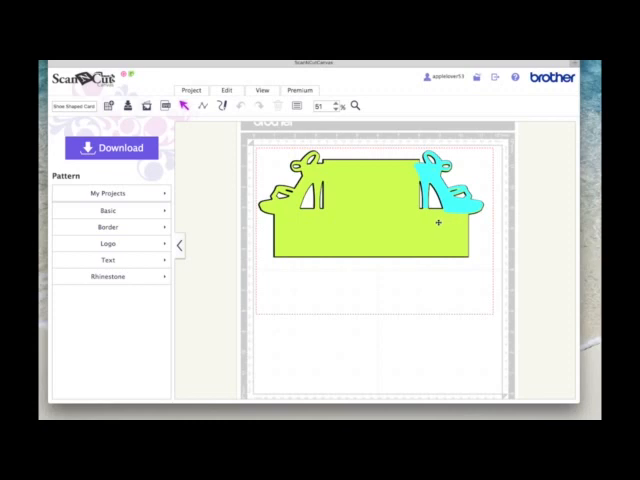
click(370, 210)
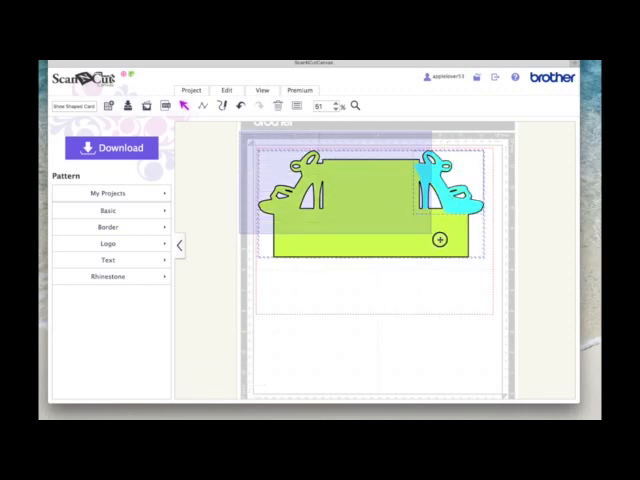
Group the card with both shoe shapes and drag a corner to enlarge the group
right_click(420, 190)
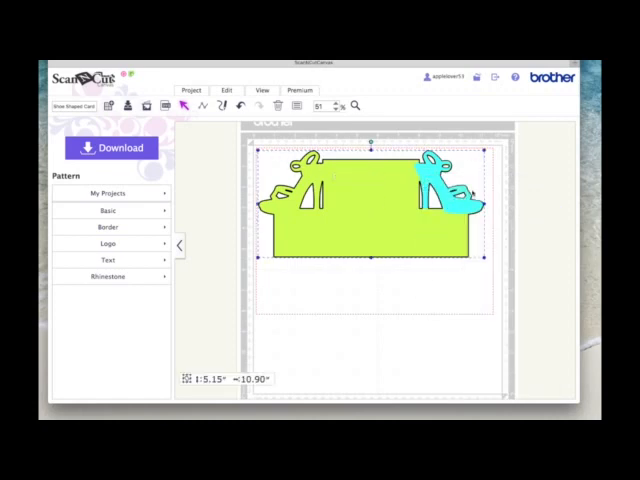
mouse_move(497, 277)
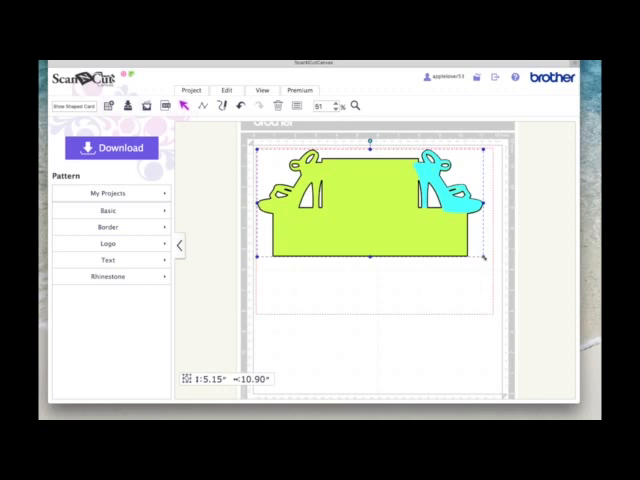
drag(483, 256, 491, 260)
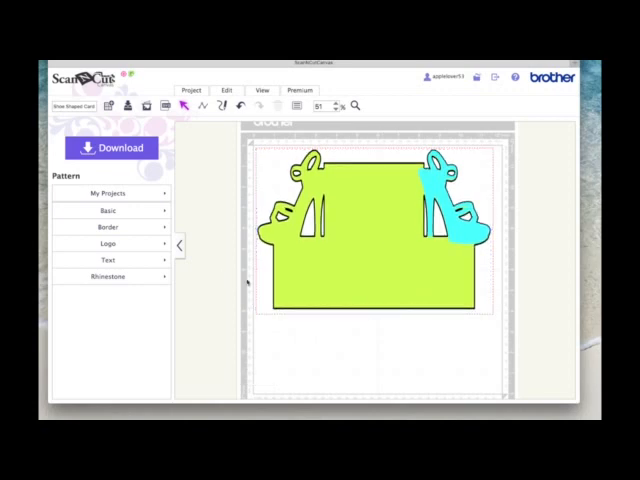
mouse_move(405, 110)
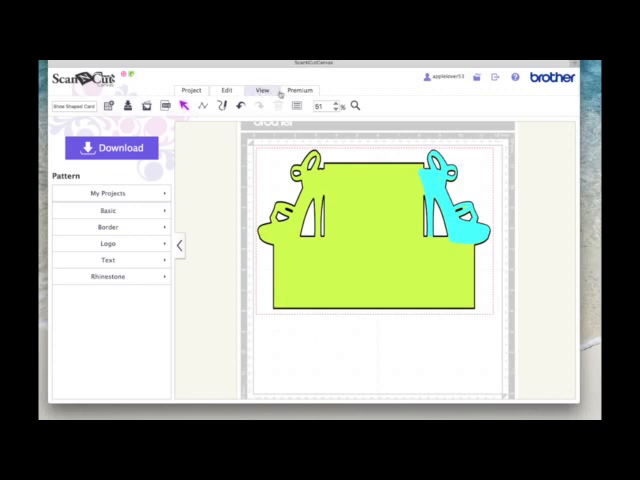
Turn off Show Mat Image in the View options
click(260, 90)
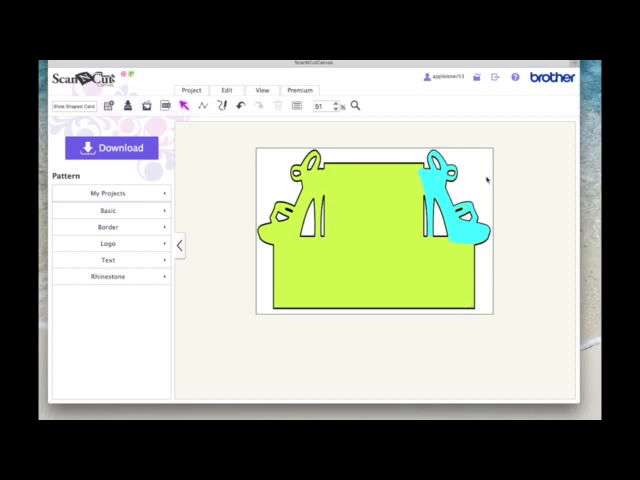
mouse_move(268, 167)
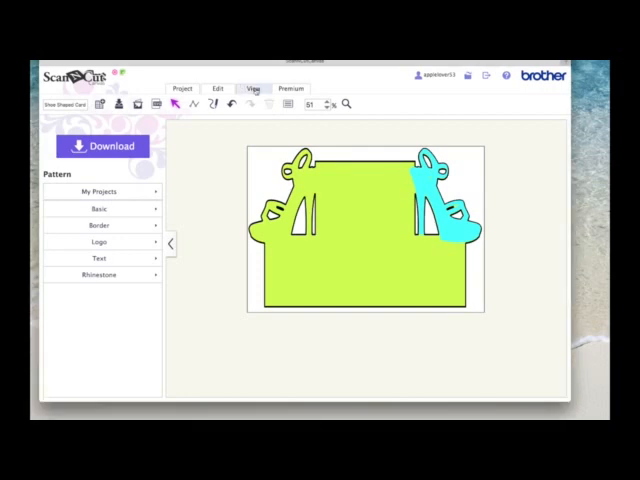
Toggle Show Only Cutting Line on, then off to restore the lime and cyan fills
click(255, 89)
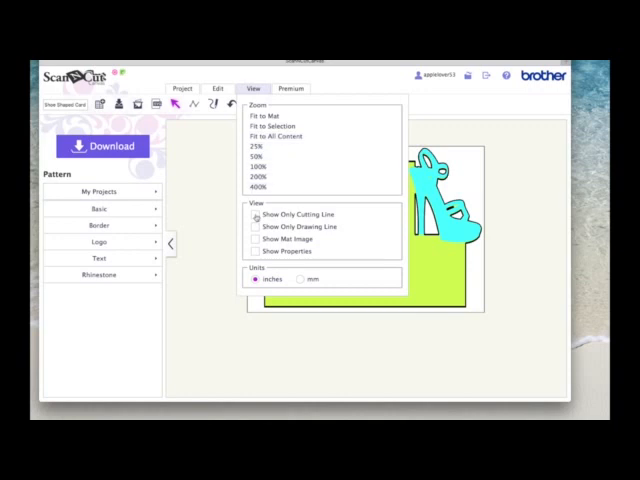
click(294, 214)
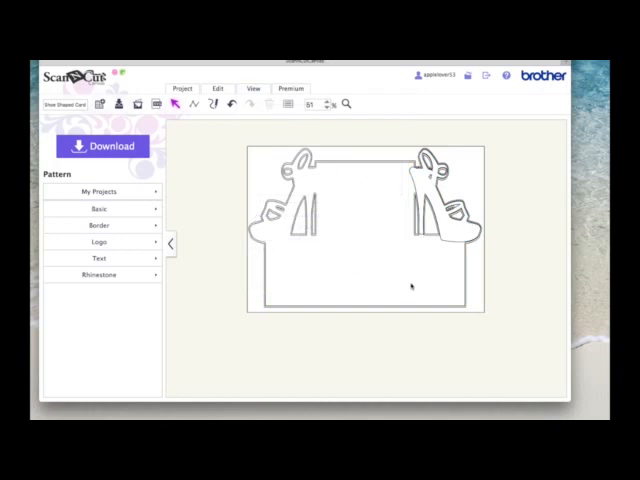
mouse_move(411, 249)
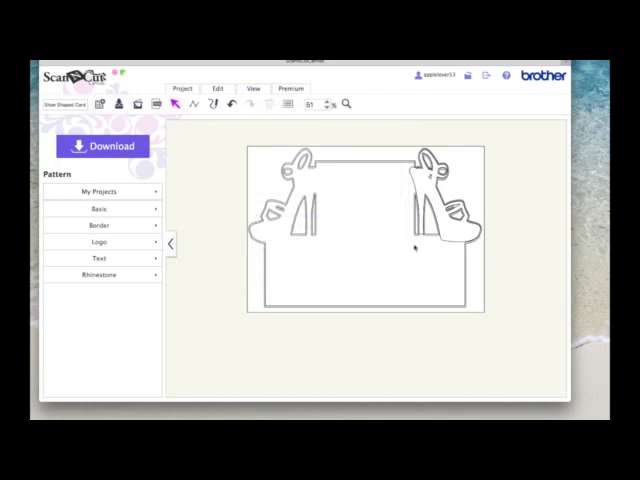
mouse_move(420, 300)
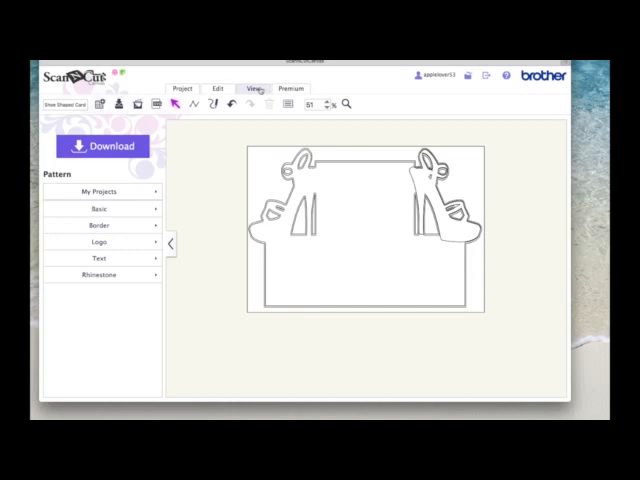
click(254, 88)
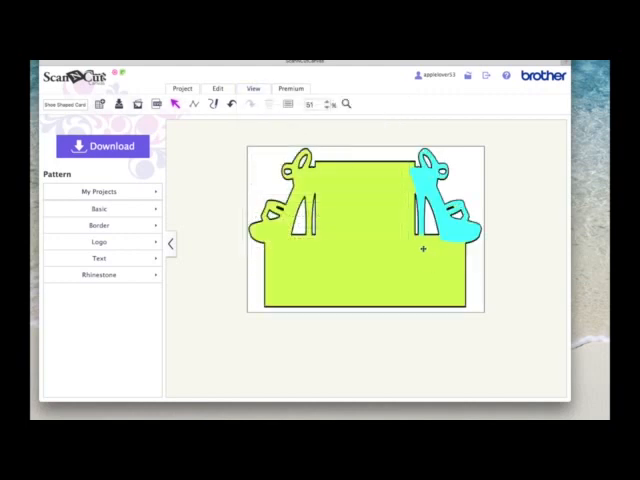
click(254, 89)
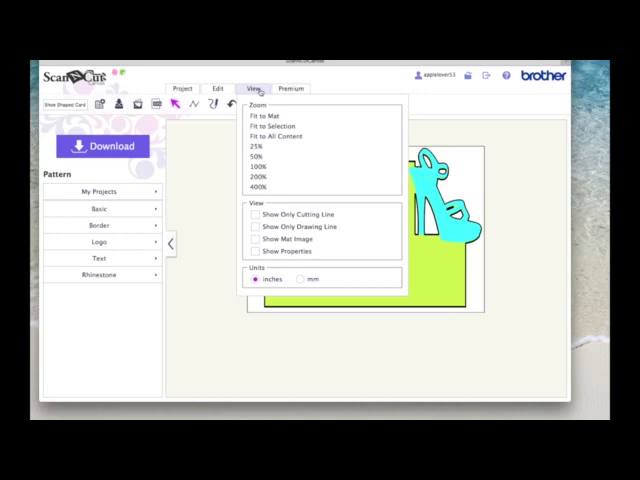
Show the mat image again and select the card to read 195.5 × 286.1 mm
click(273, 115)
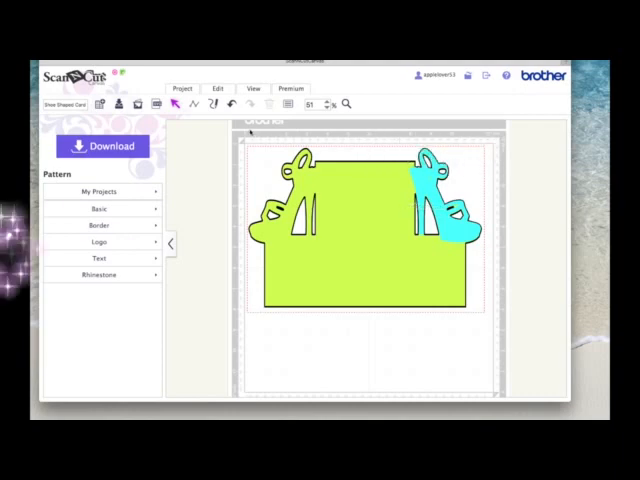
click(254, 89)
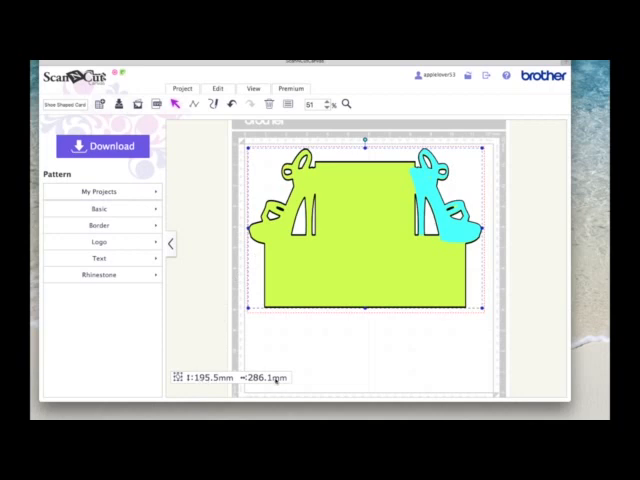
mouse_move(288, 378)
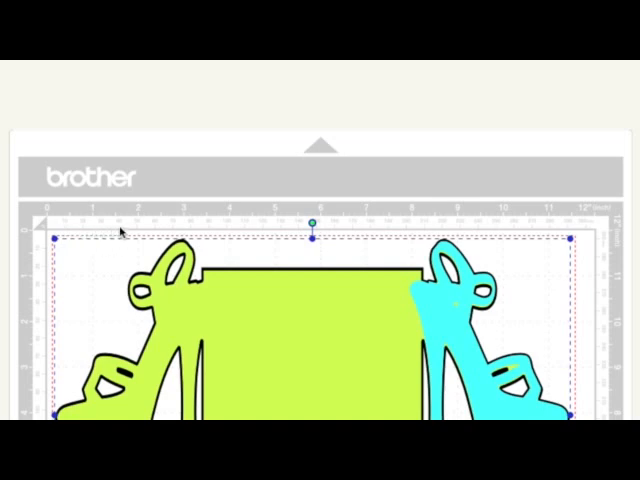
mouse_move(120, 230)
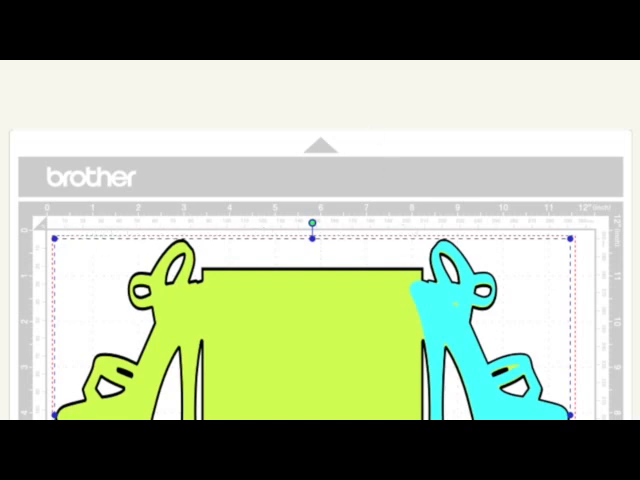
Fit the whole mat in view and switch units to inches (7.70 × 11.27)
click(255, 88)
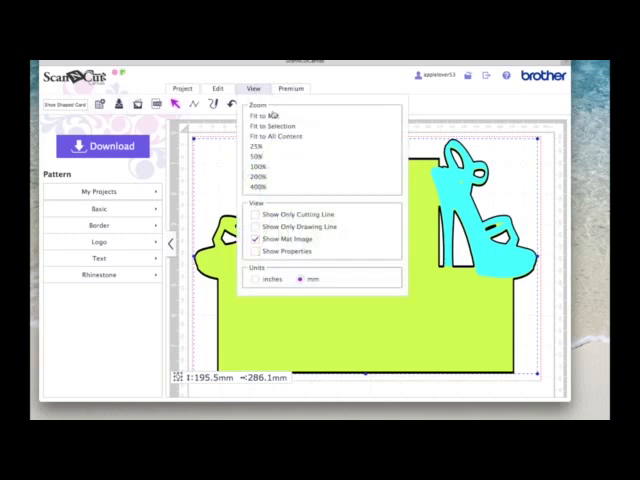
click(278, 137)
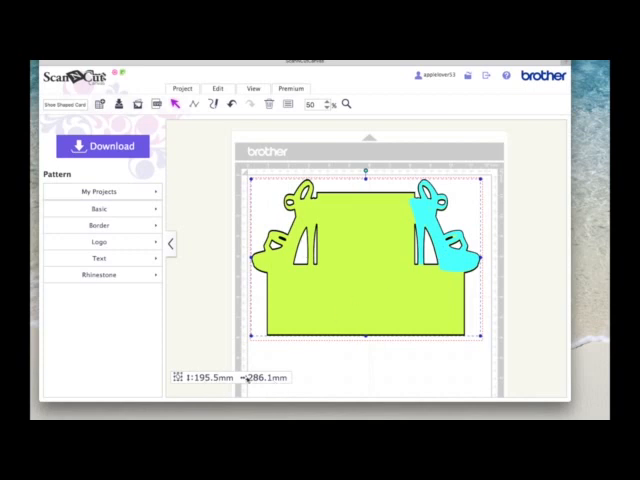
click(254, 88)
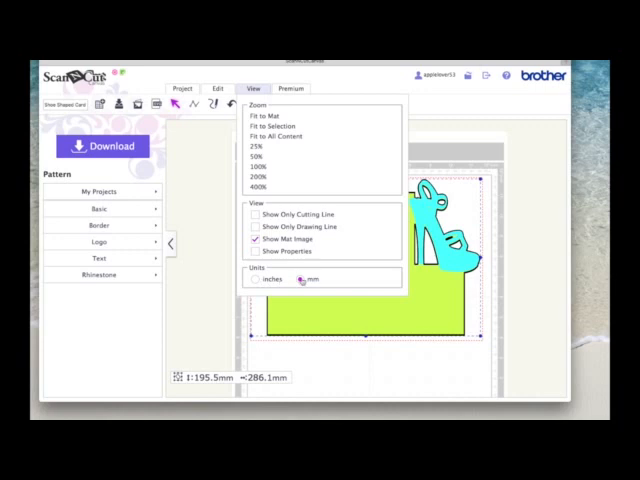
click(278, 119)
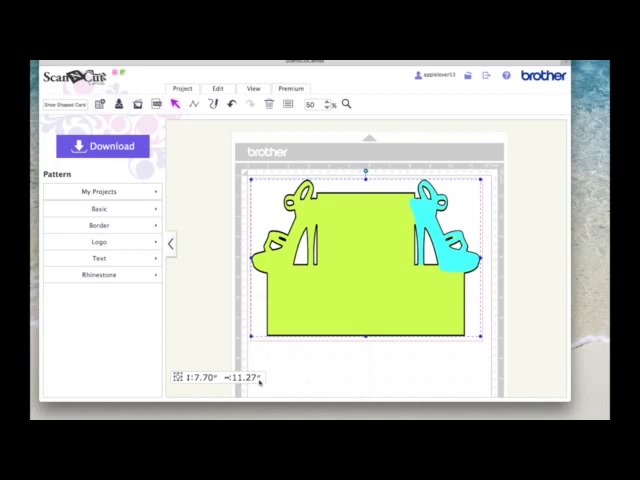
click(255, 88)
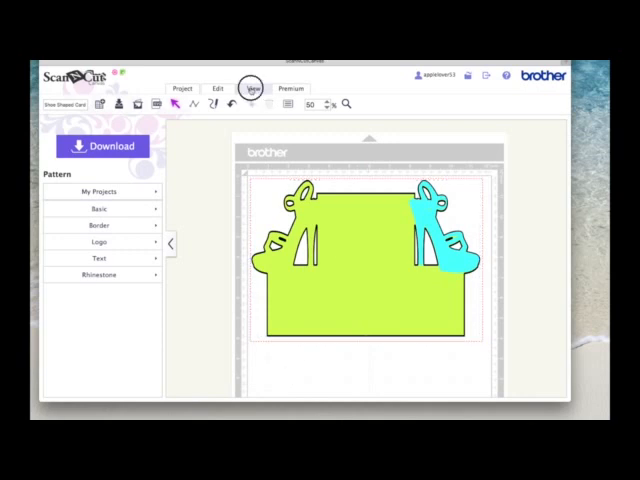
click(254, 89)
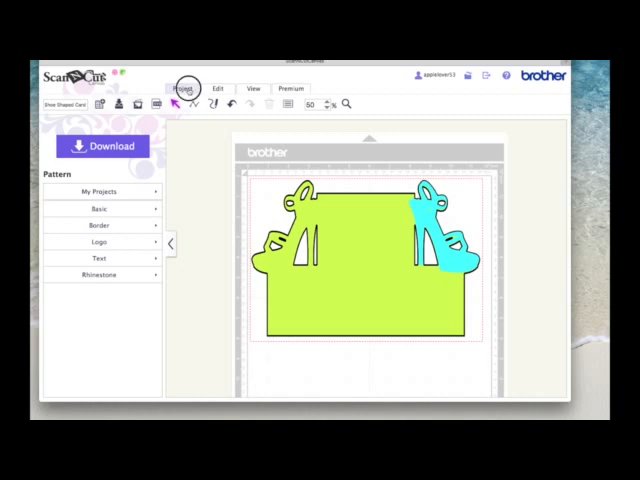
Open the Project settings to switch the display to the square cutting mat
click(184, 89)
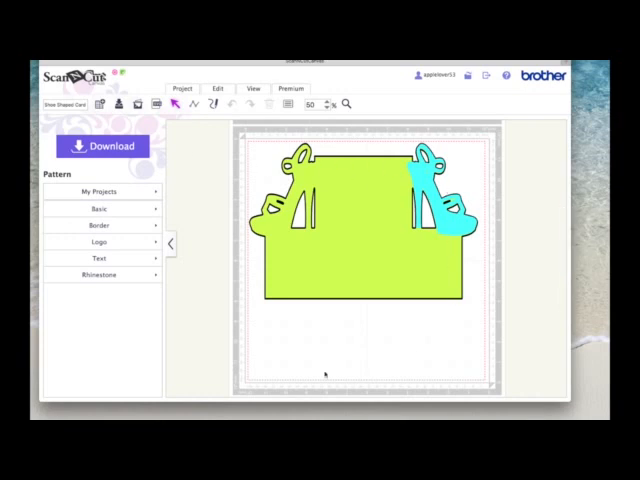
mouse_move(243, 289)
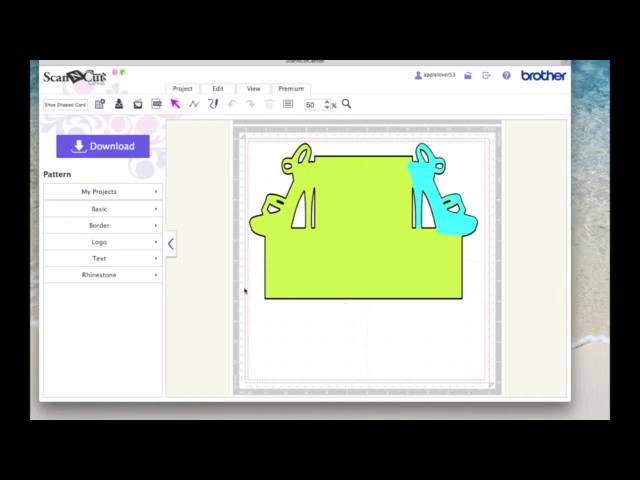